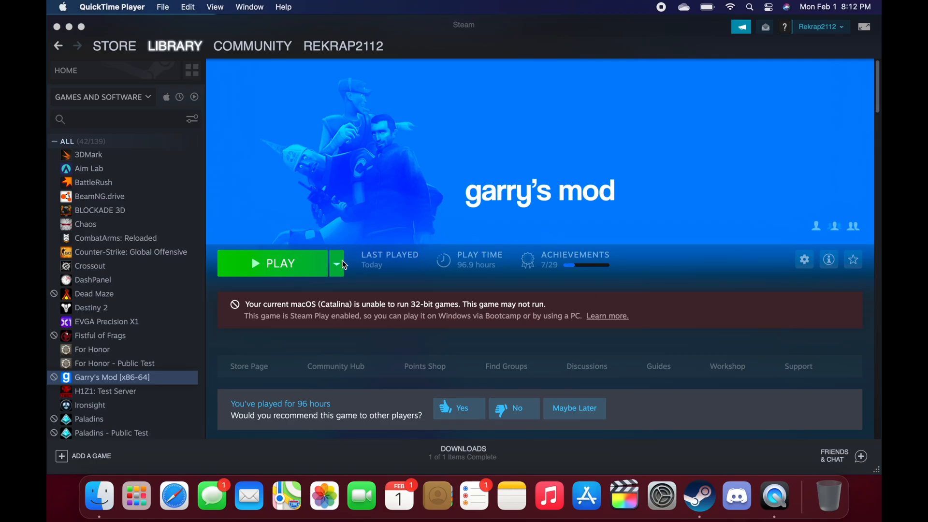
mouse_move(350, 262)
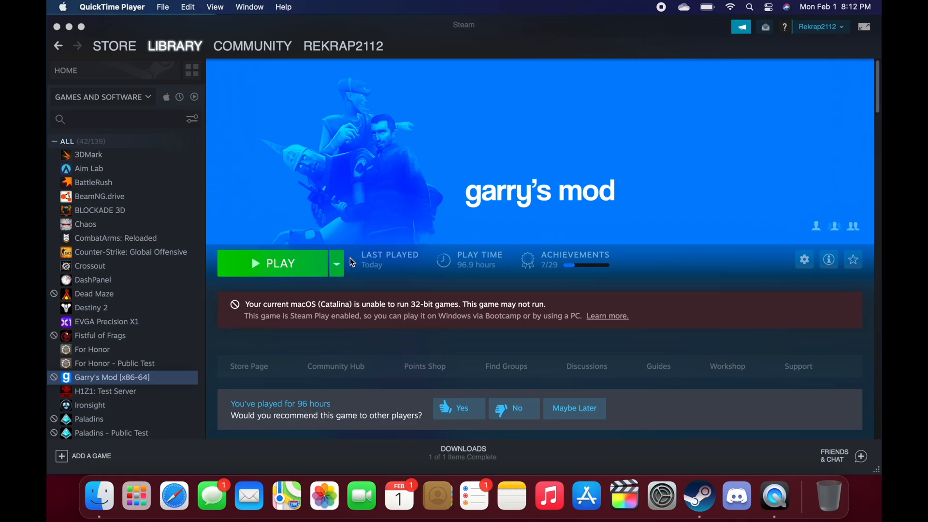
mouse_move(353, 311)
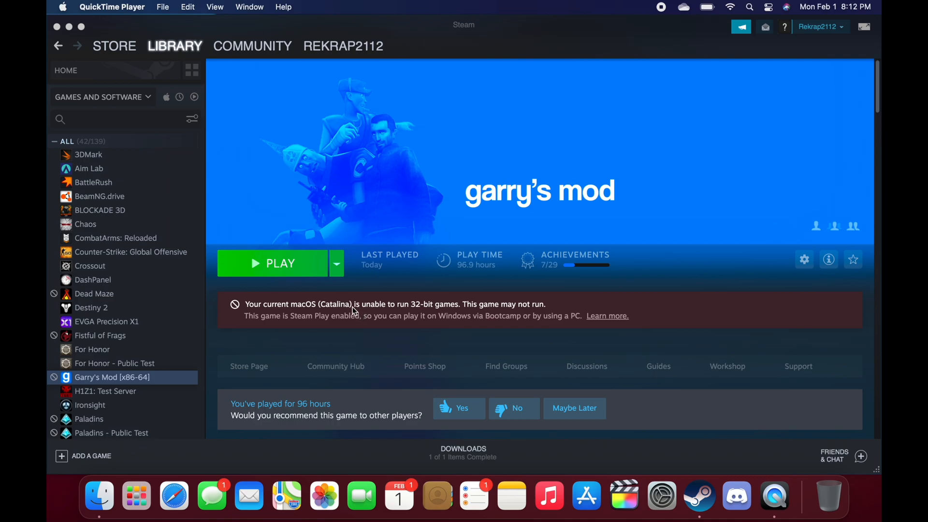
mouse_move(394, 312)
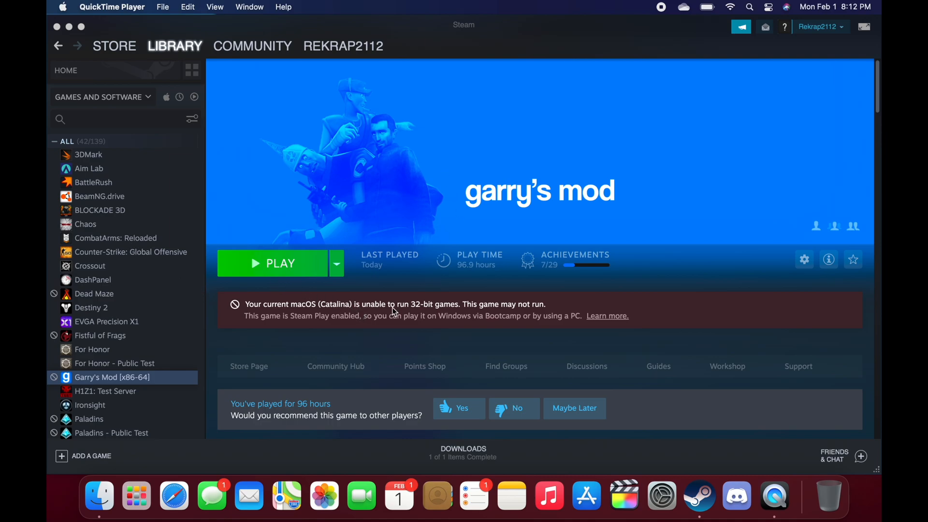
mouse_move(432, 235)
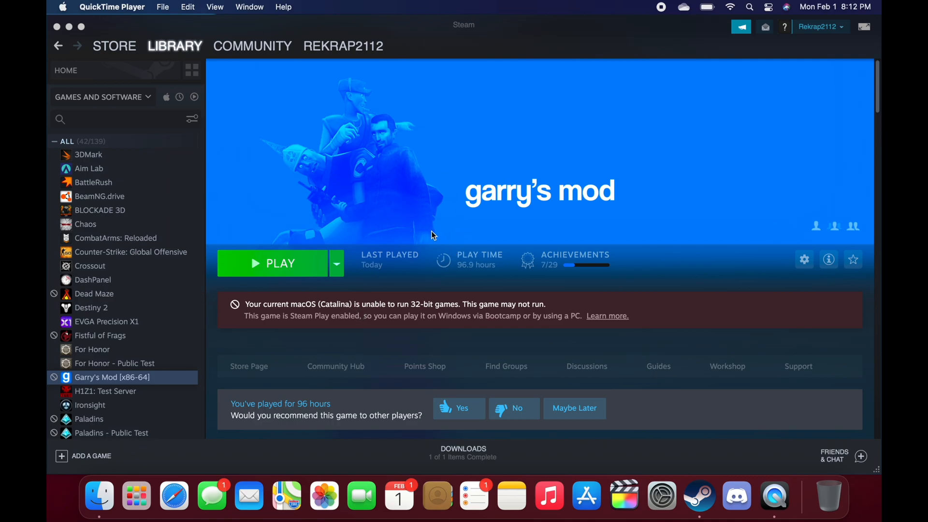
mouse_move(412, 244)
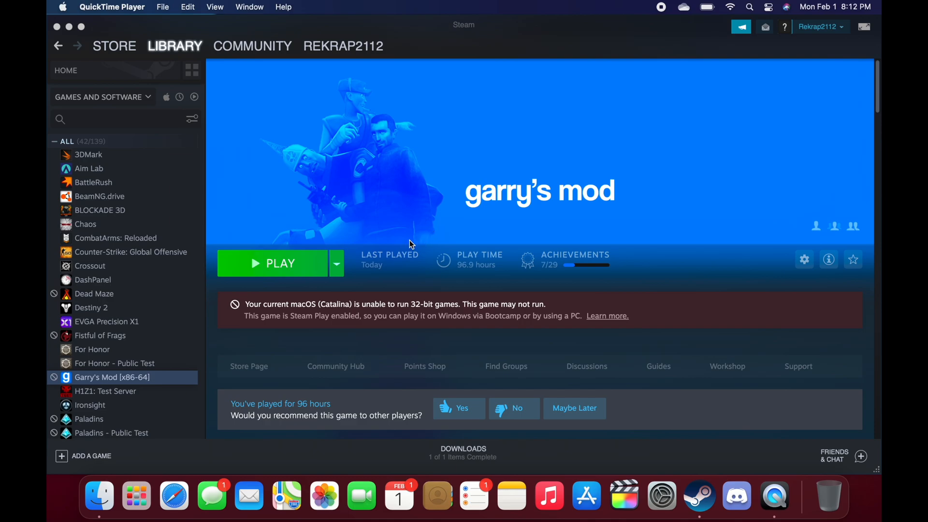
mouse_move(348, 310)
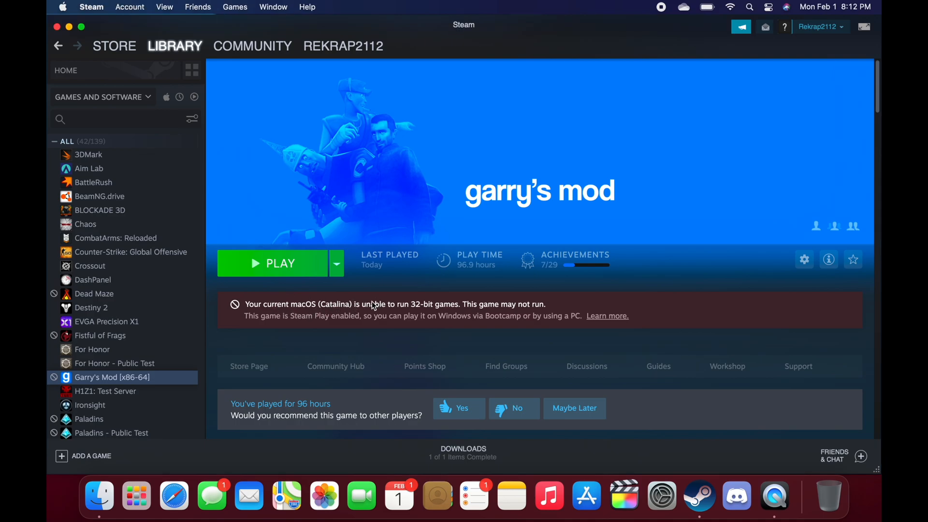
mouse_move(400, 313)
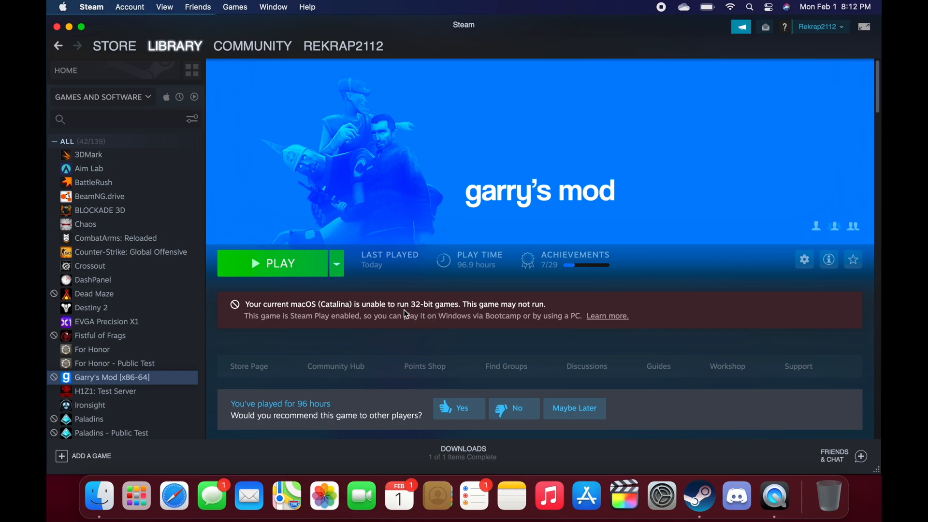
mouse_move(455, 173)
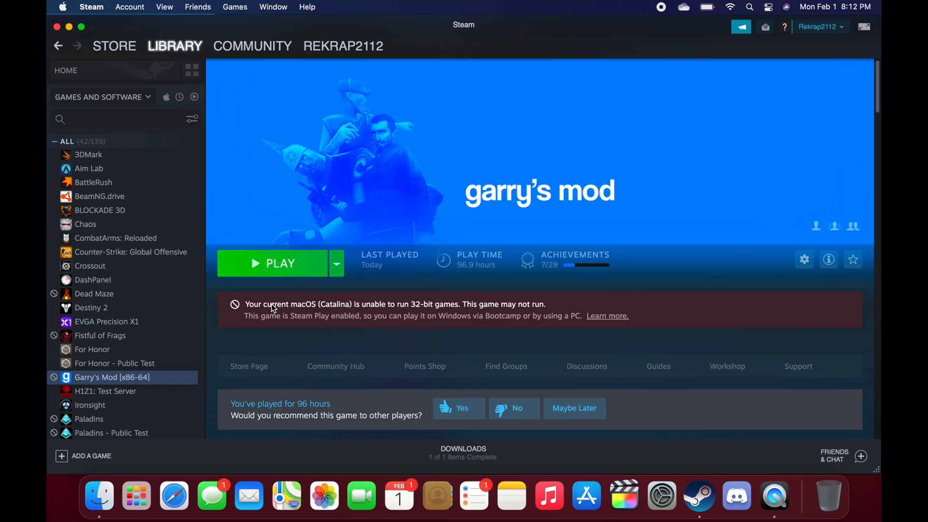
Reach the Betas settings of Garry's Mod's properties and list the available branches.
left_click(175, 46)
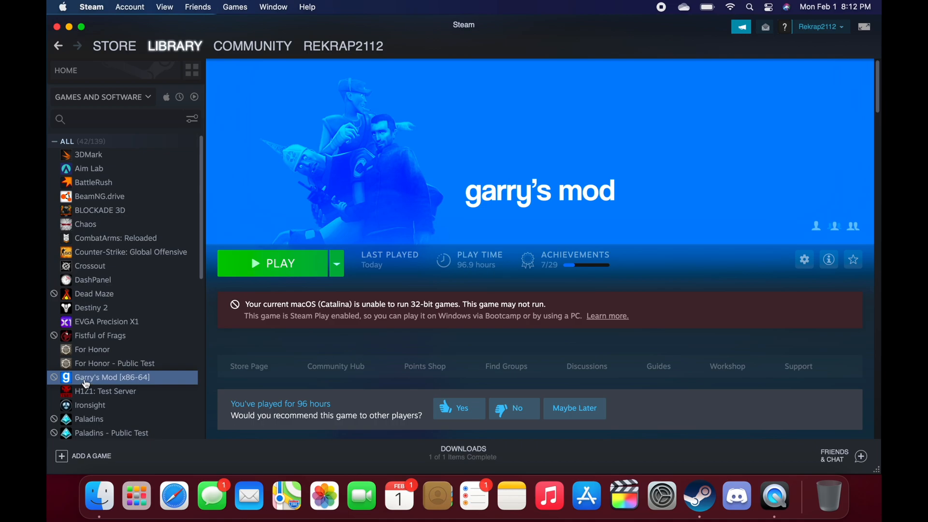
left_click(803, 259)
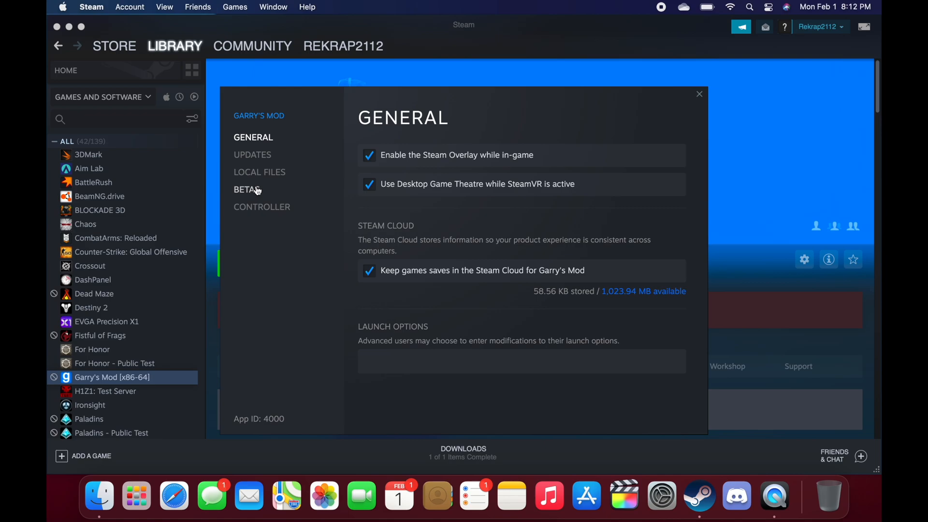
left_click(247, 189)
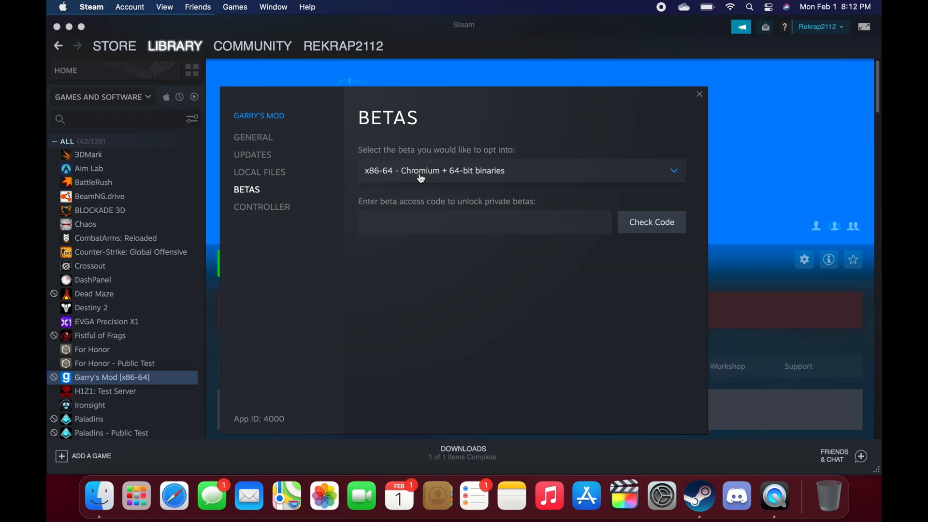
left_click(521, 170)
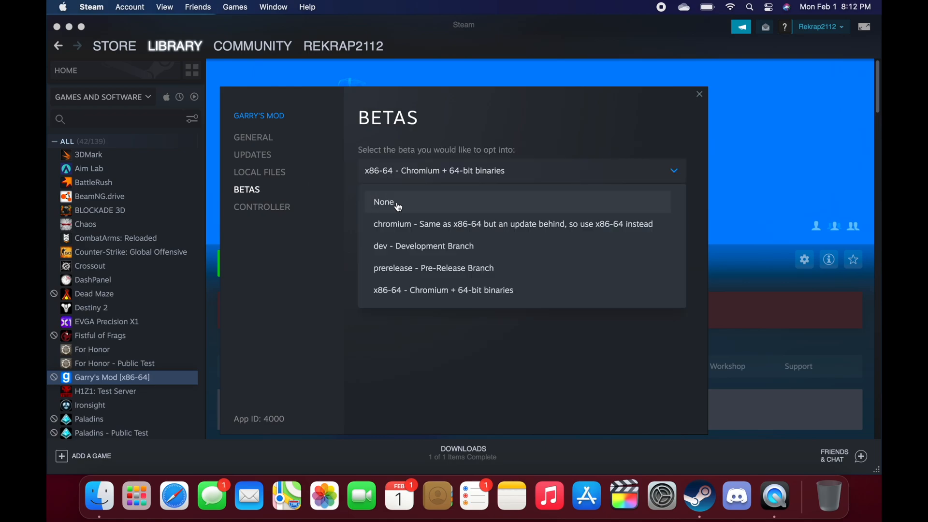
mouse_move(413, 207)
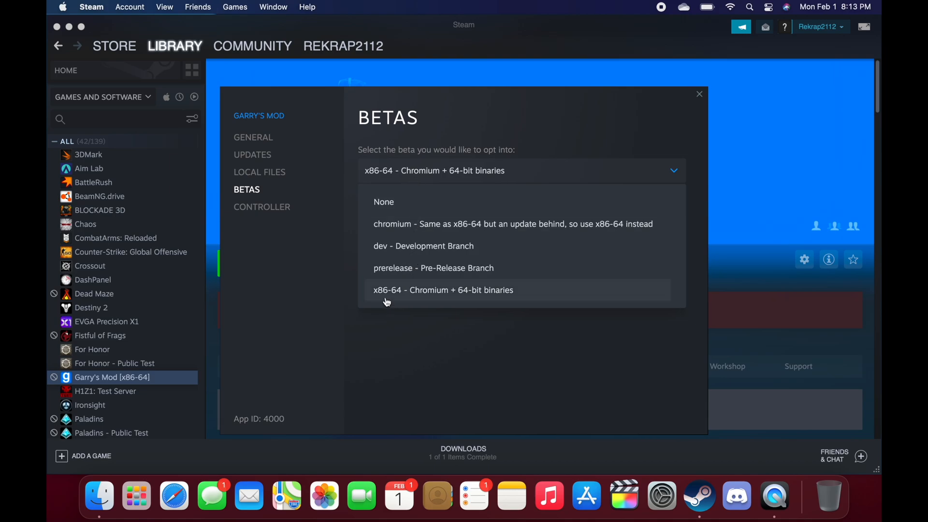
mouse_move(399, 304)
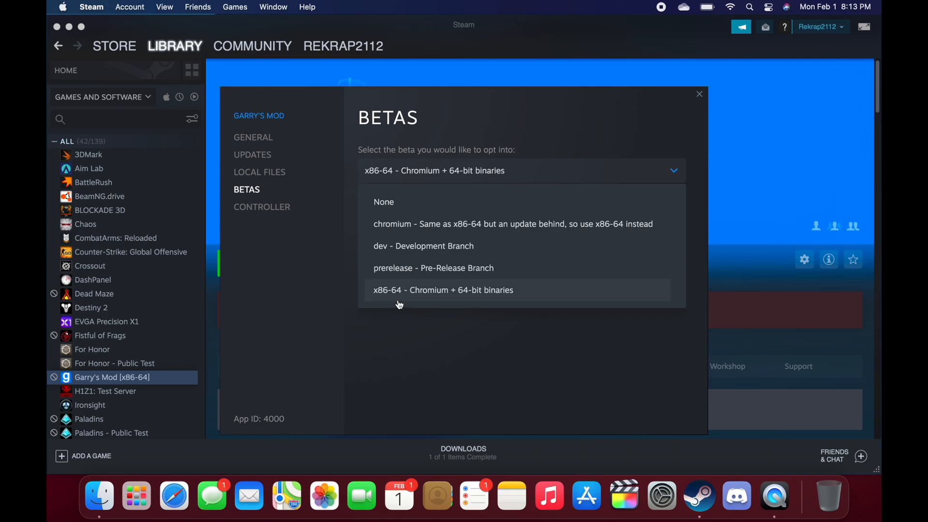
mouse_move(448, 298)
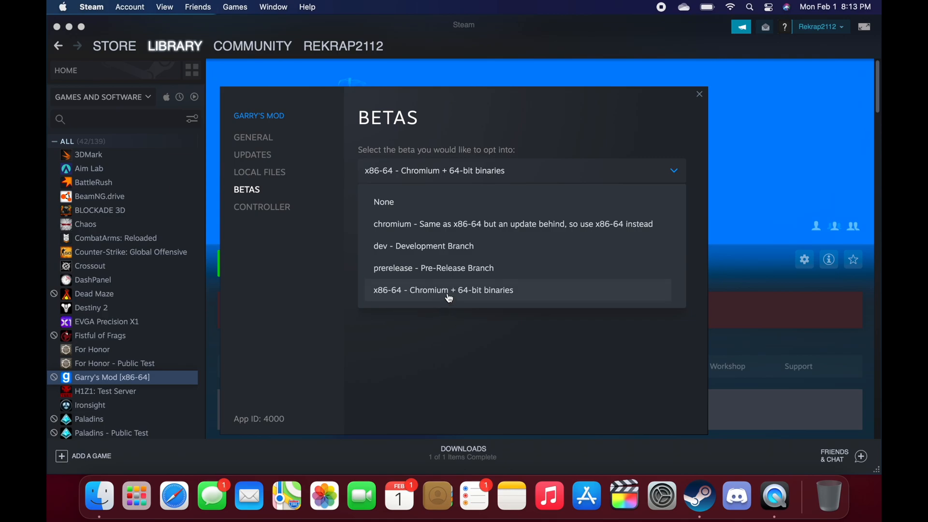
Opt into the x86-64 - Chromium + 64-bit binaries branch and close the properties.
left_click(443, 290)
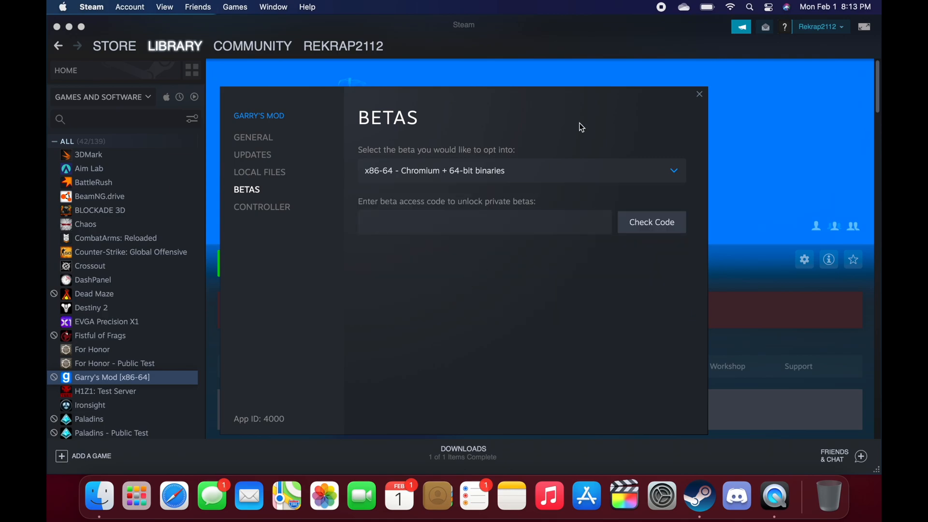
left_click(699, 94)
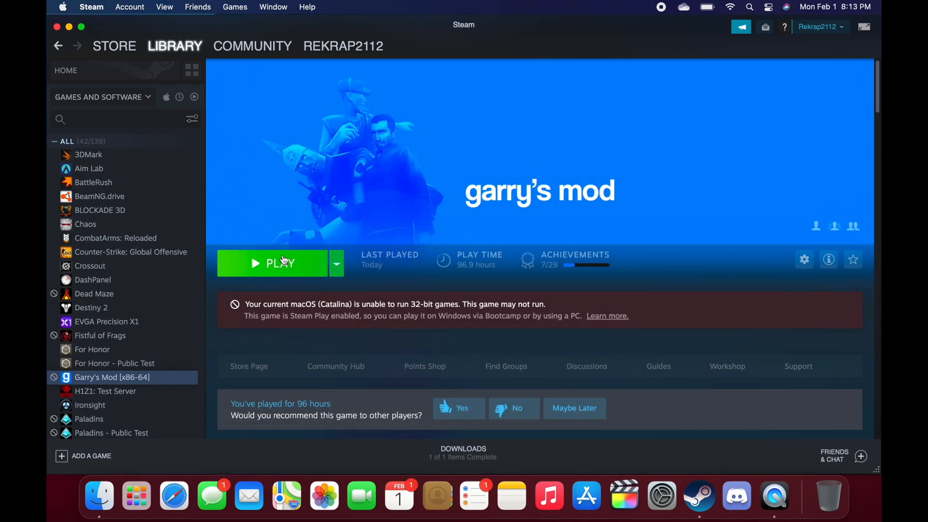
Launch Garry's Mod and set the video resolution to native 1440 x 900 in Options.
left_click(279, 263)
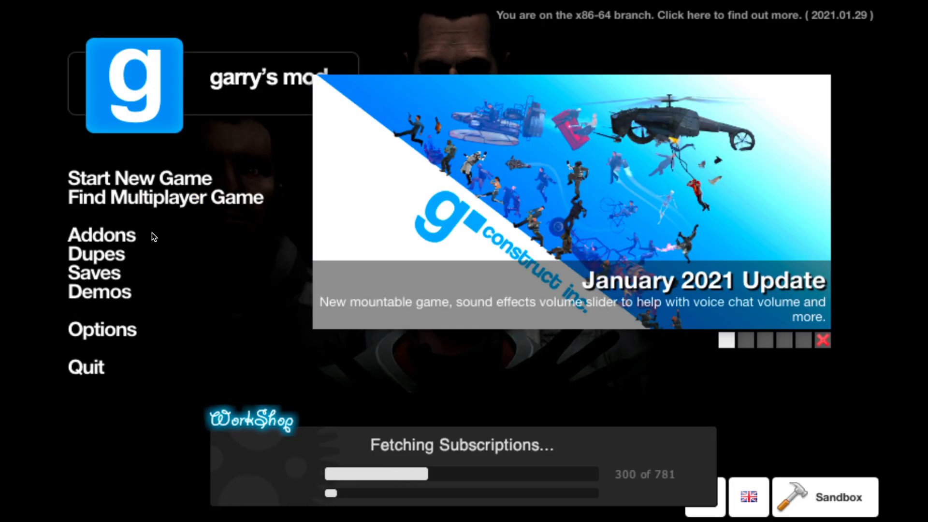
left_click(101, 329)
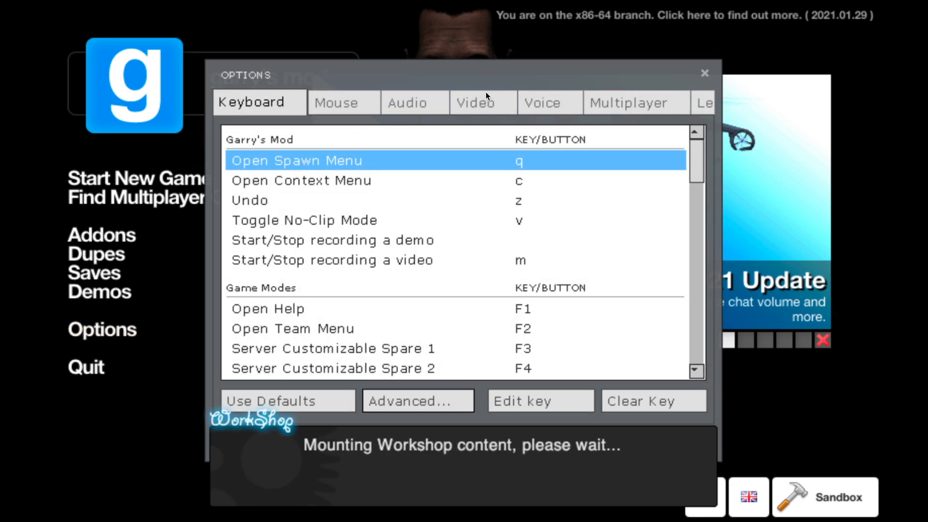
mouse_move(479, 110)
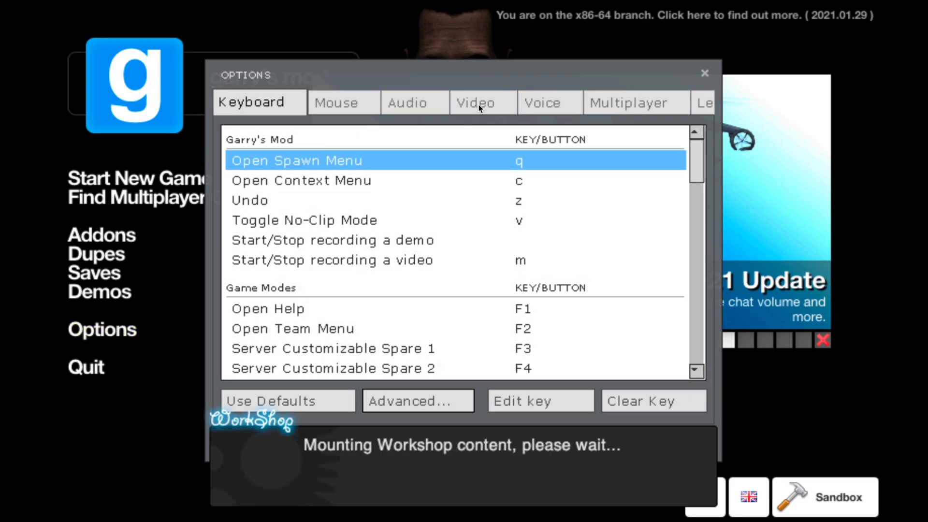
left_click(475, 102)
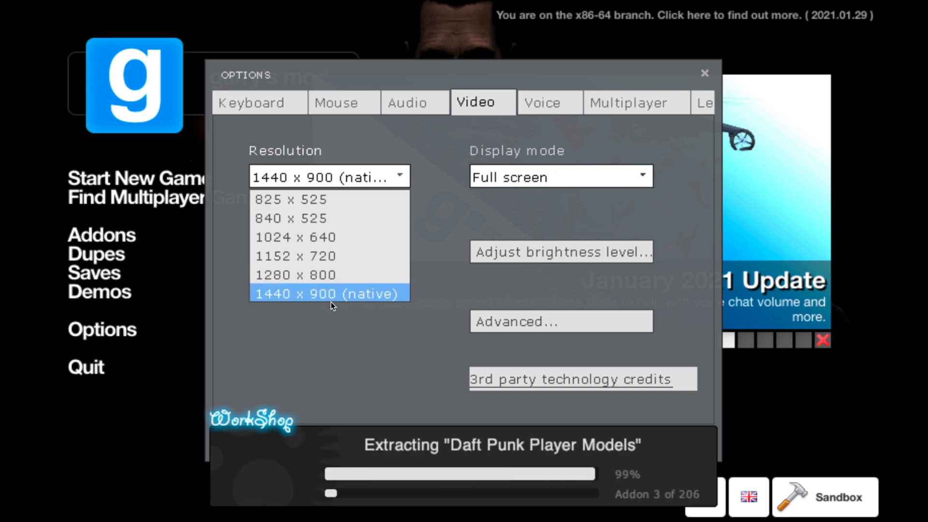
left_click(329, 294)
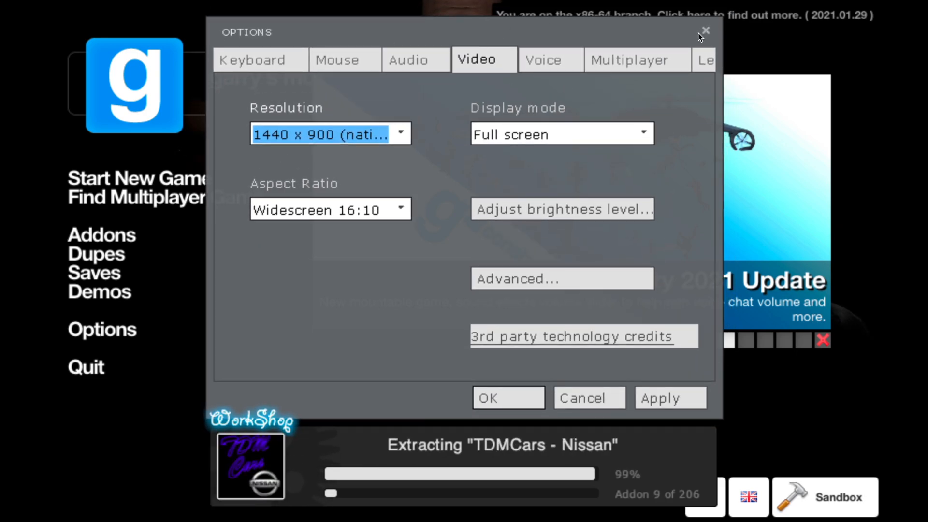
left_click(704, 31)
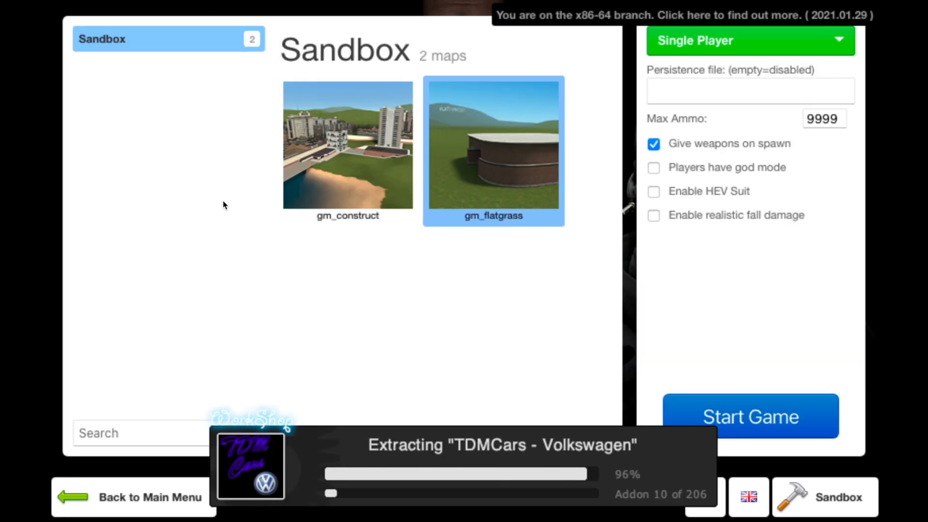
Start the gm_flatgrass Sandbox session, dismiss the WAC Aircraft warning, bring up the spawn menu and return to Steam.
left_click(750, 416)
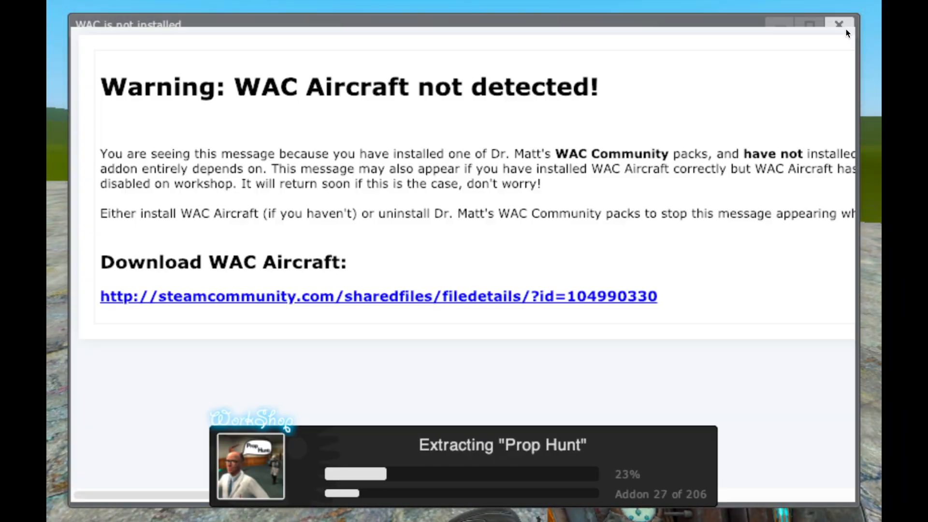
left_click(838, 26)
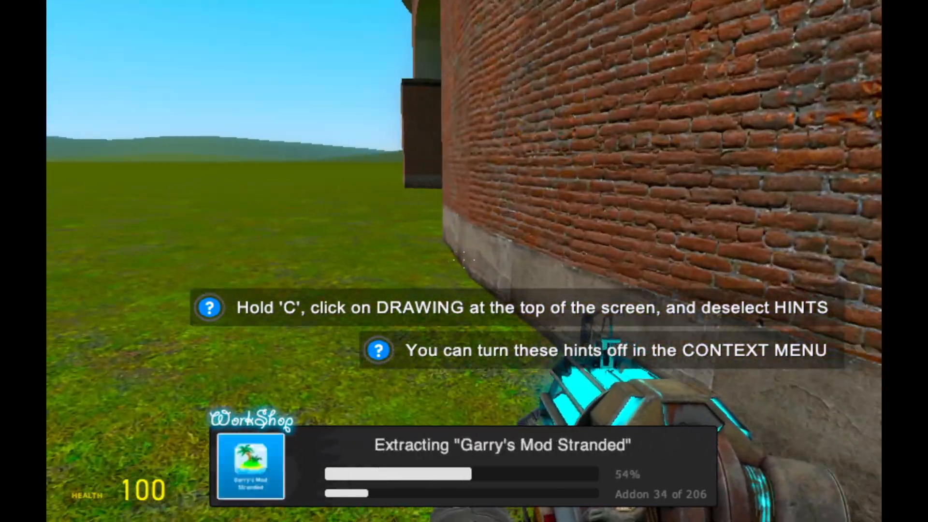
key("c")
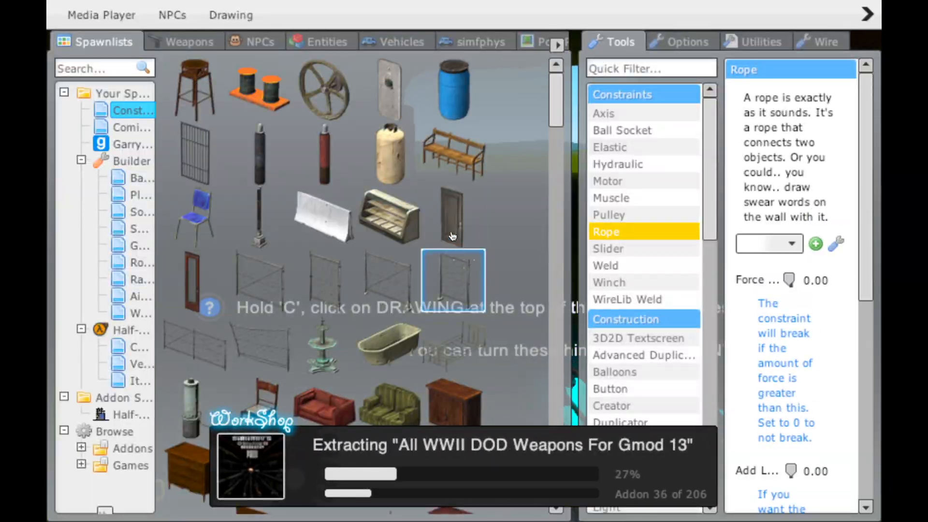
left_click(394, 41)
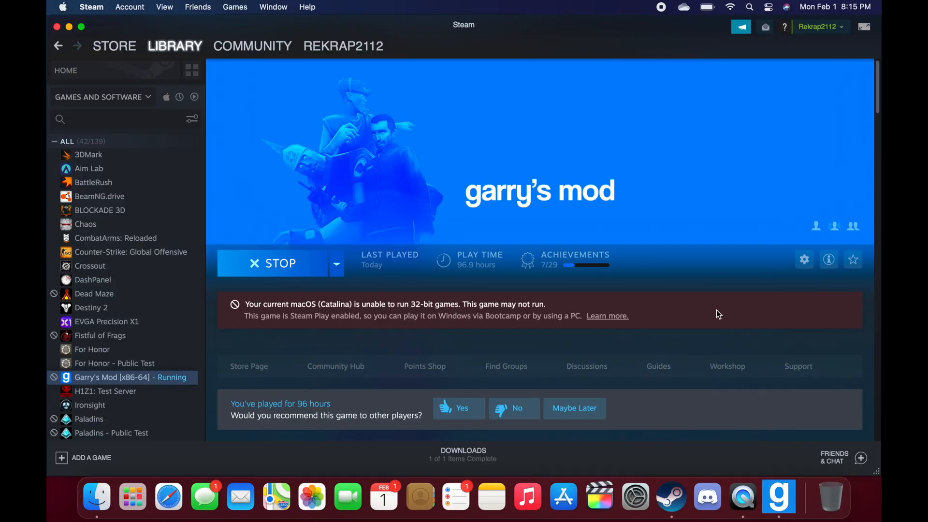
mouse_move(745, 373)
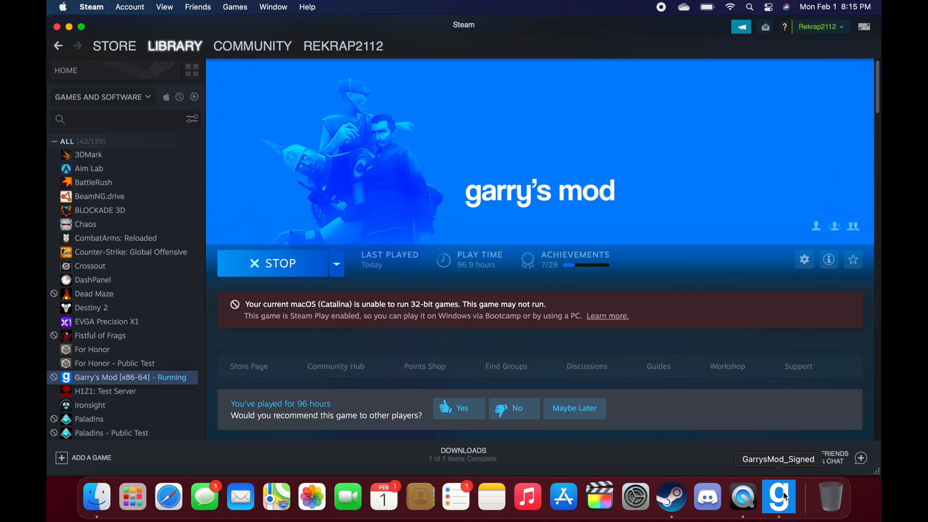
mouse_move(783, 494)
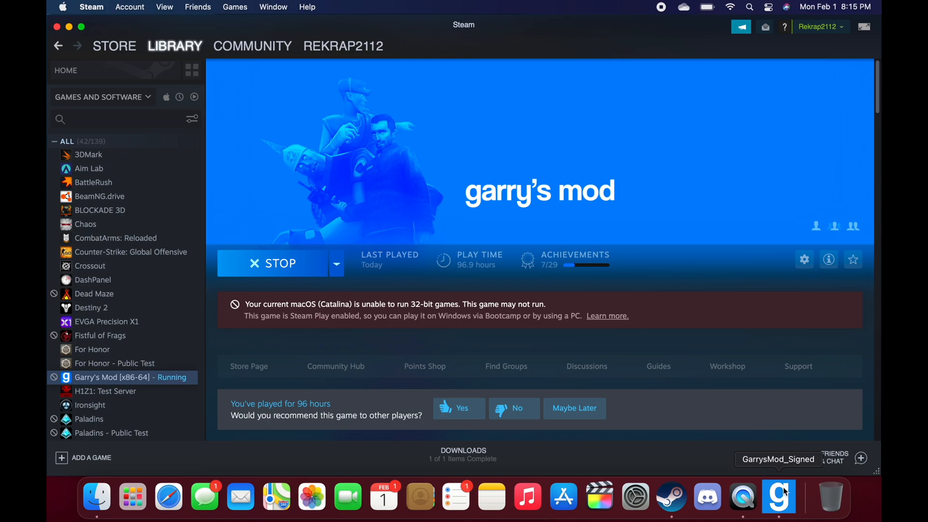
Bring up the Dock options for the frozen Garry's Mod before opening Force Quit Applications.
right_click(778, 496)
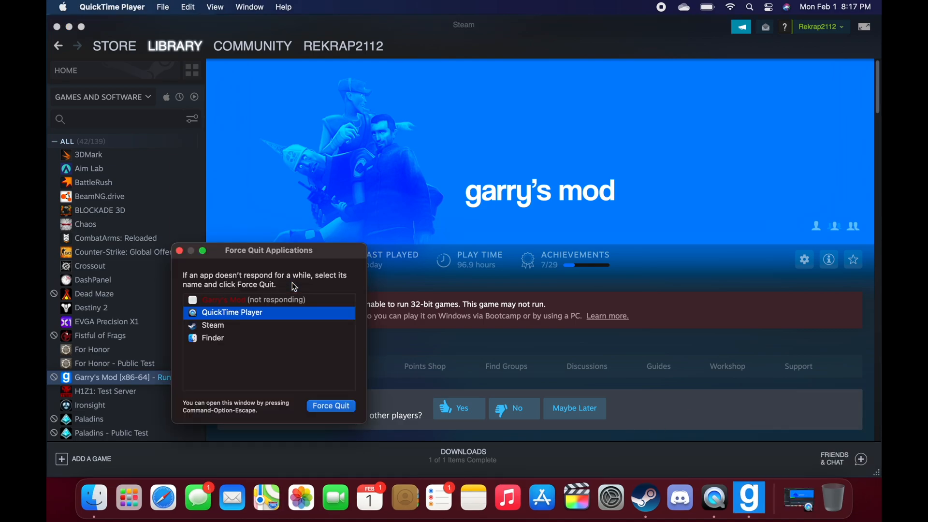
Force quit the unresponsive Garry's Mod and close the Force Quit window.
left_click_drag(268, 250, 361, 212)
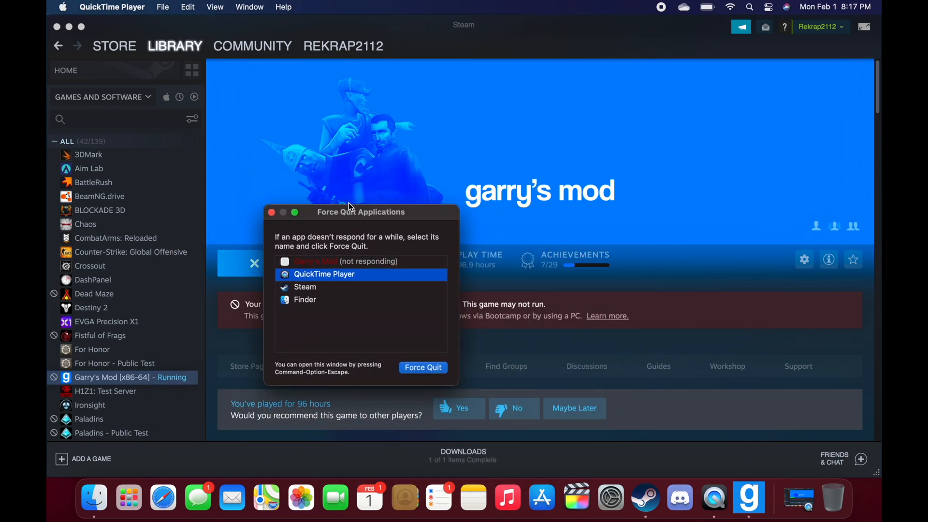
left_click(345, 261)
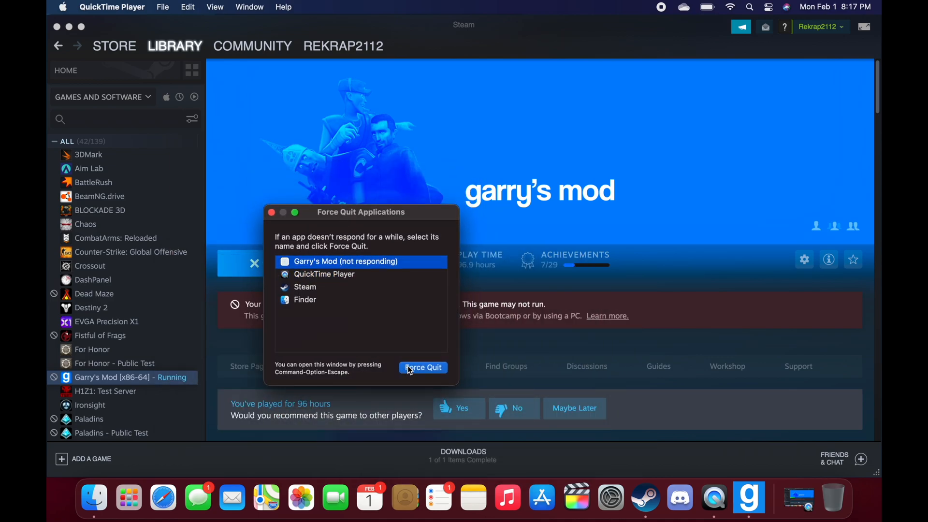
left_click(422, 368)
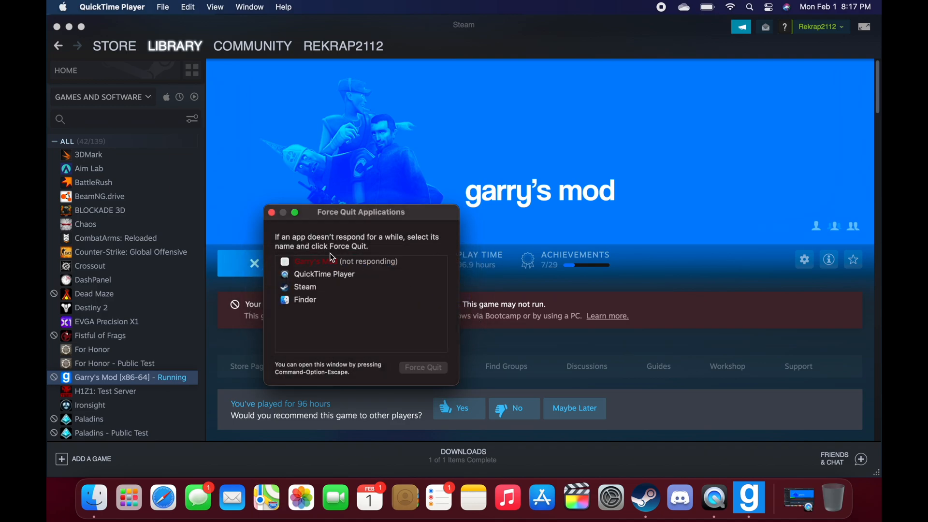
mouse_move(303, 226)
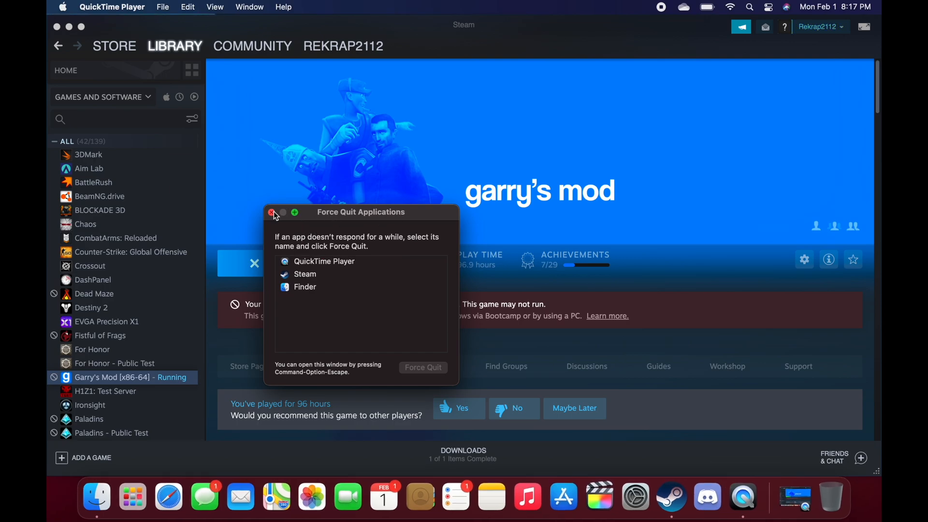
left_click(273, 213)
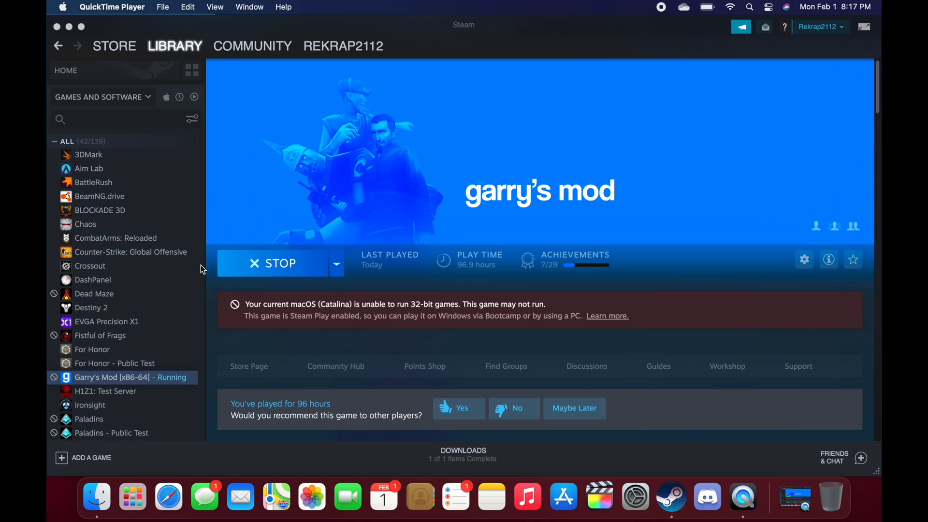
mouse_move(194, 291)
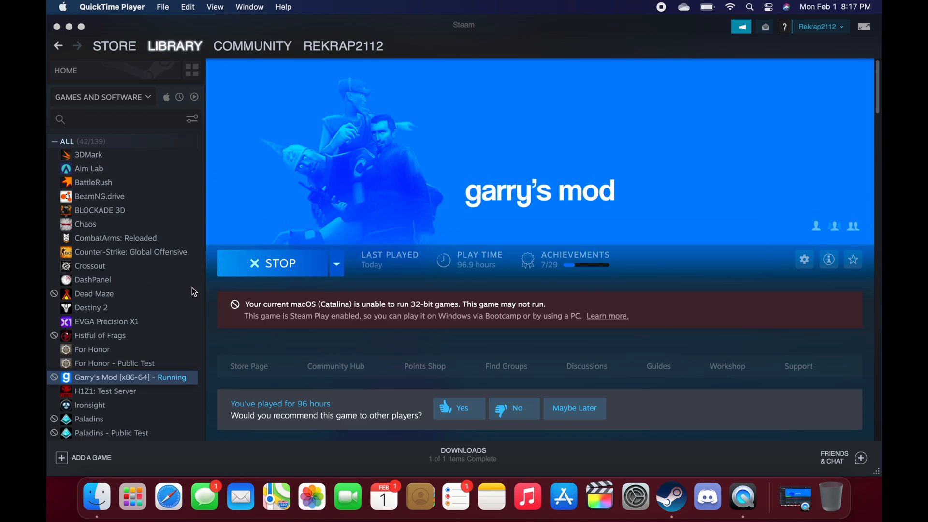
Bring Steam to the front and show About This Mac from the Apple menu.
left_click(463, 25)
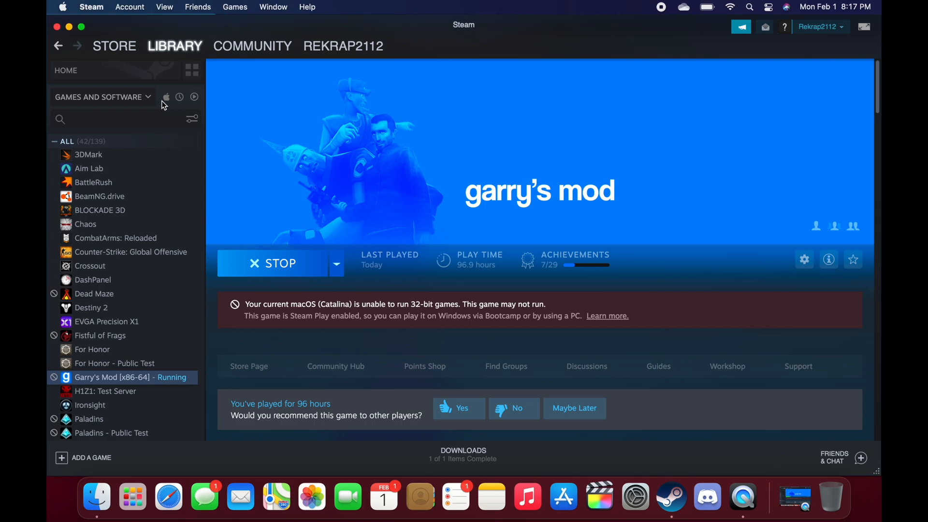
mouse_move(292, 166)
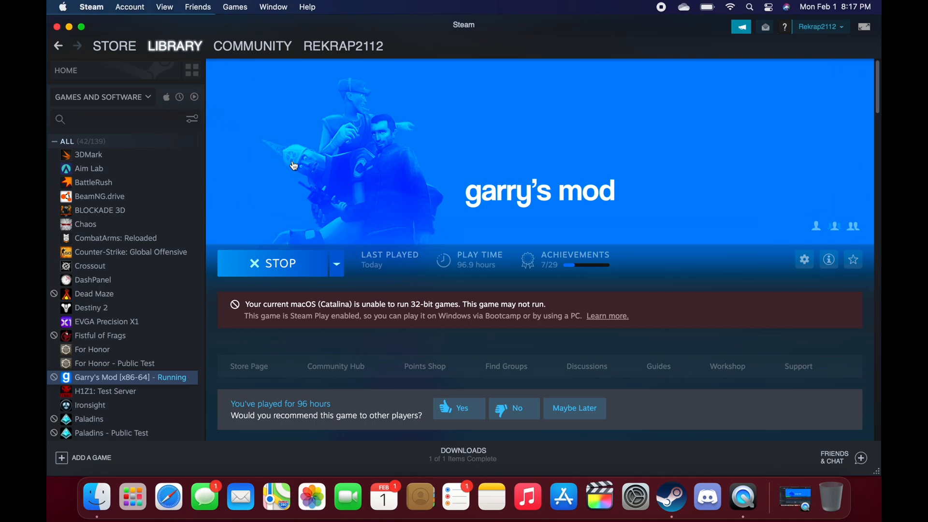
mouse_move(297, 172)
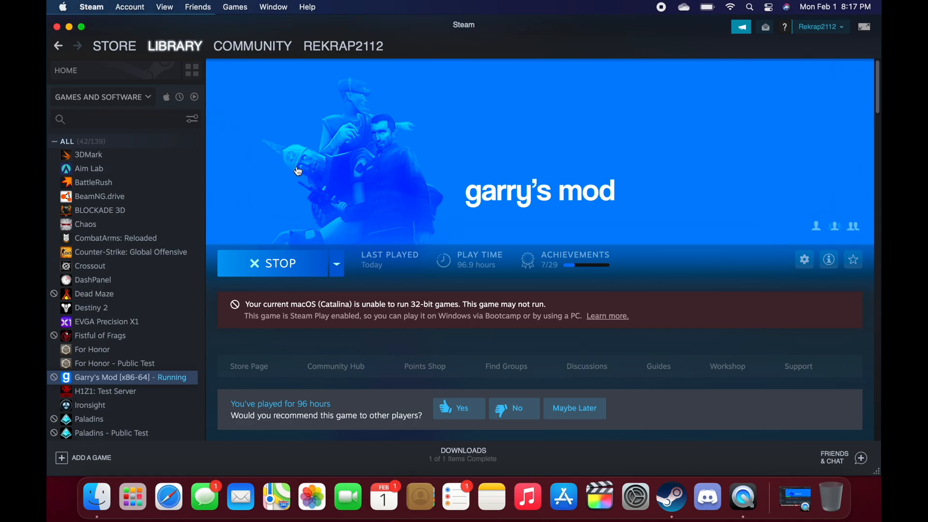
mouse_move(299, 170)
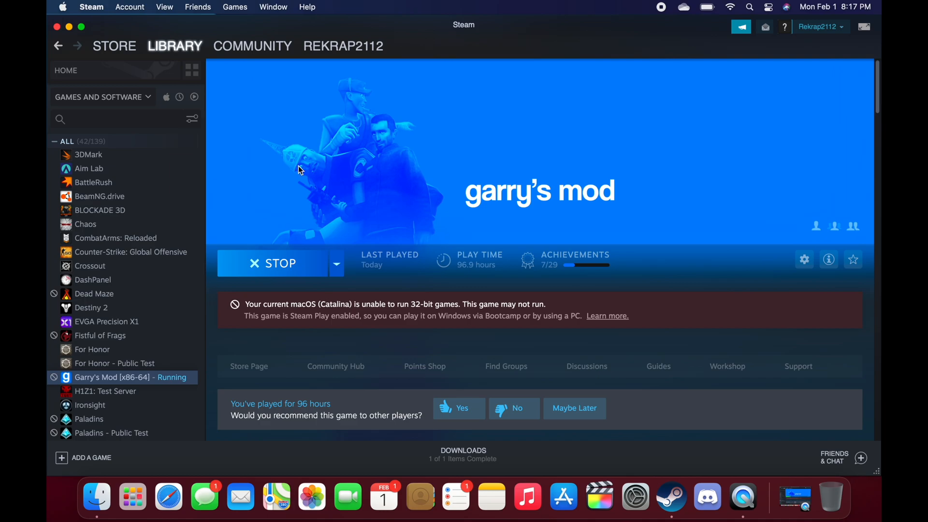
left_click(273, 263)
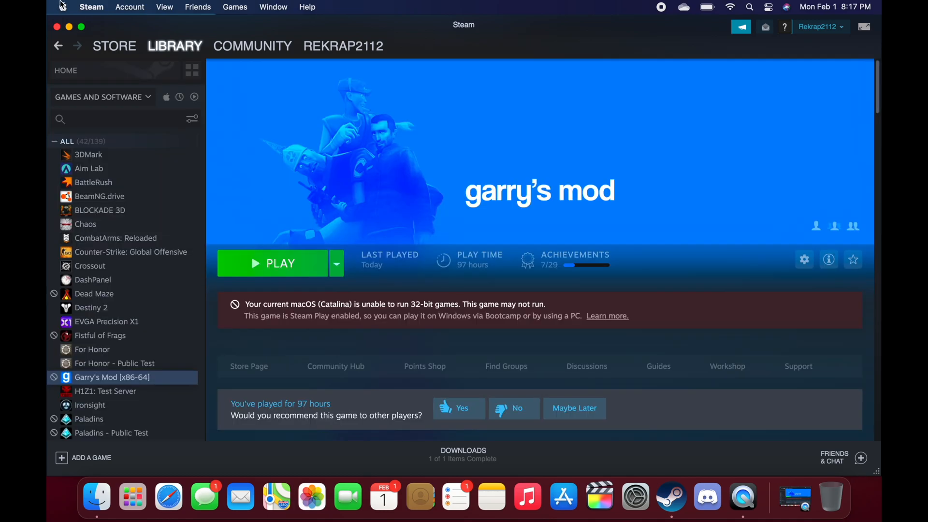
left_click(62, 7)
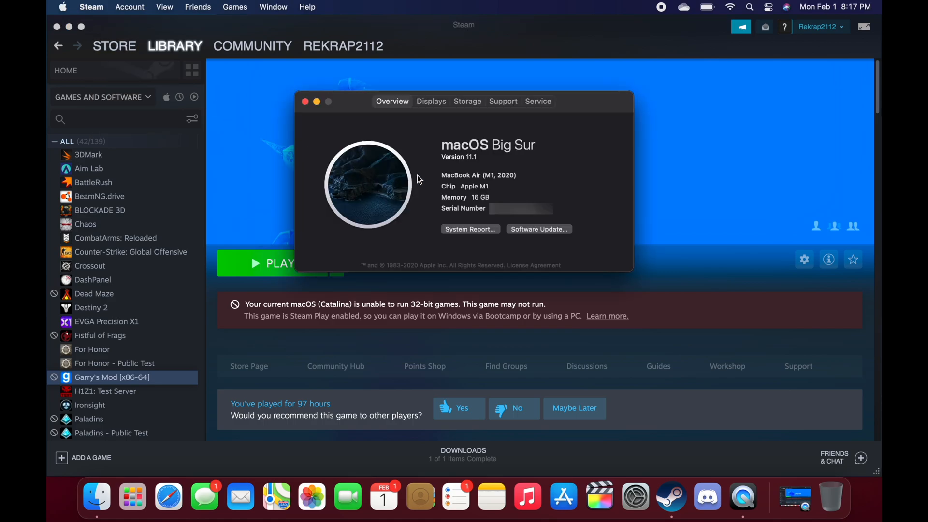
Review the Apple M1 chip, 16 GB memory and storage details, then close About This Mac.
double_click(494, 175)
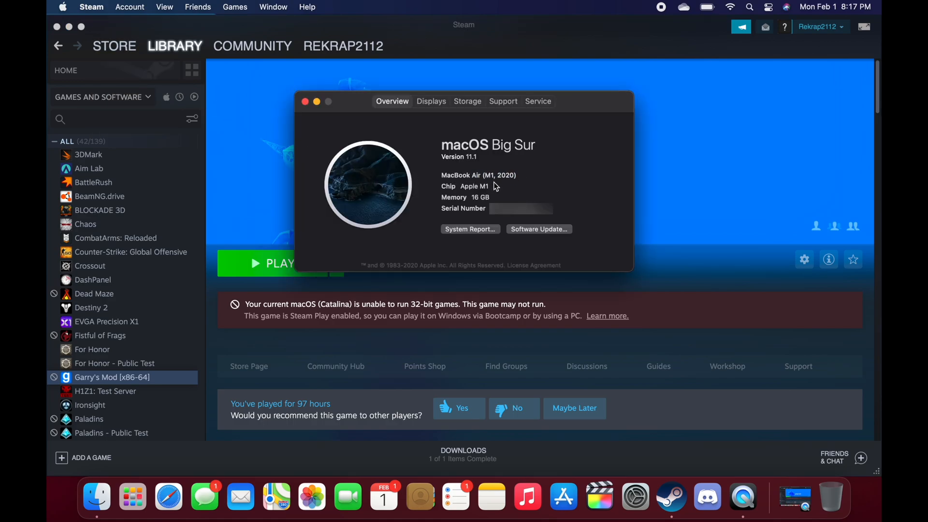
double_click(477, 197)
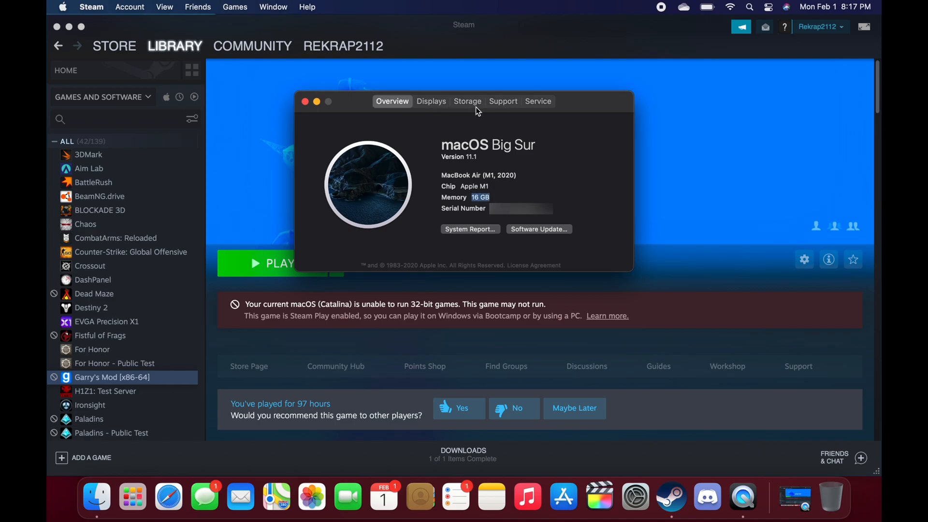
left_click(467, 102)
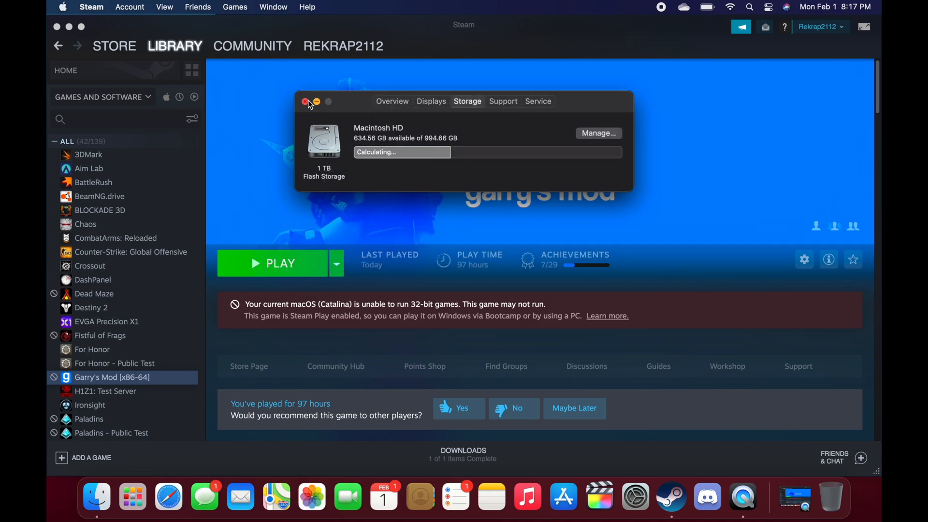
left_click(305, 102)
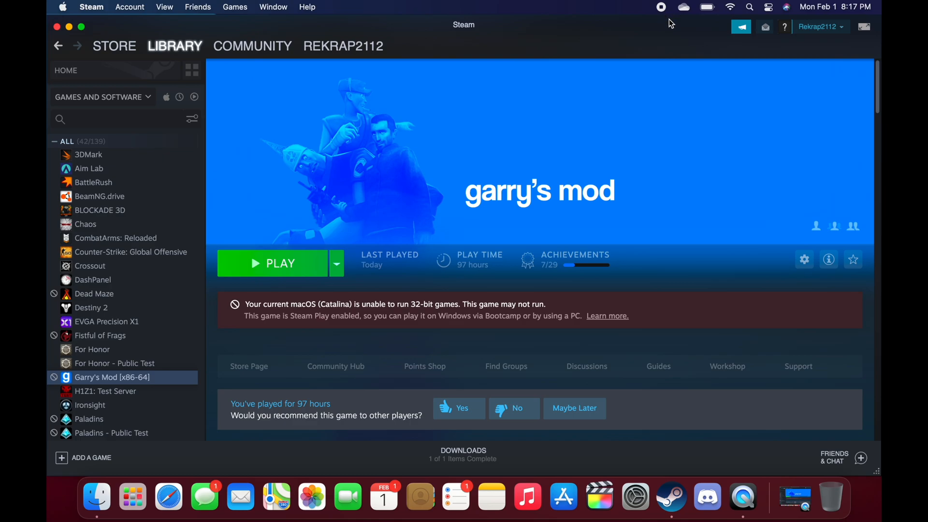
mouse_move(642, 23)
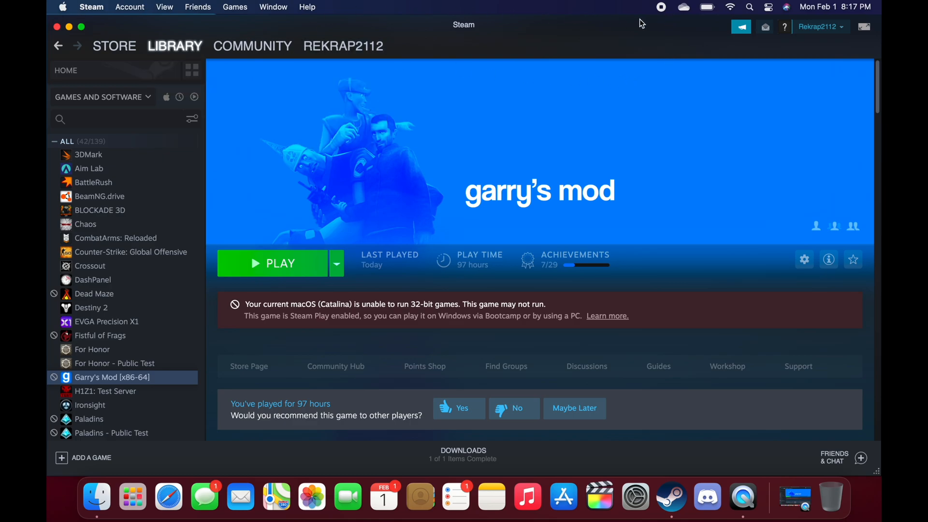